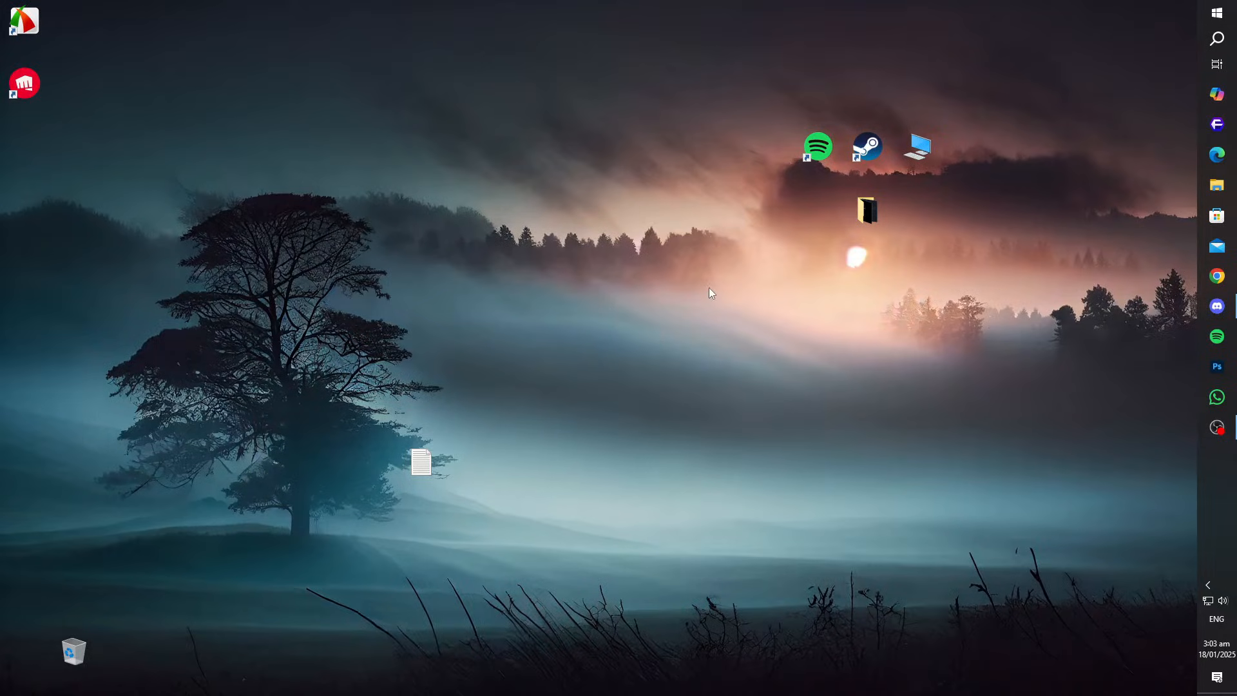
mouse_move(853, 324)
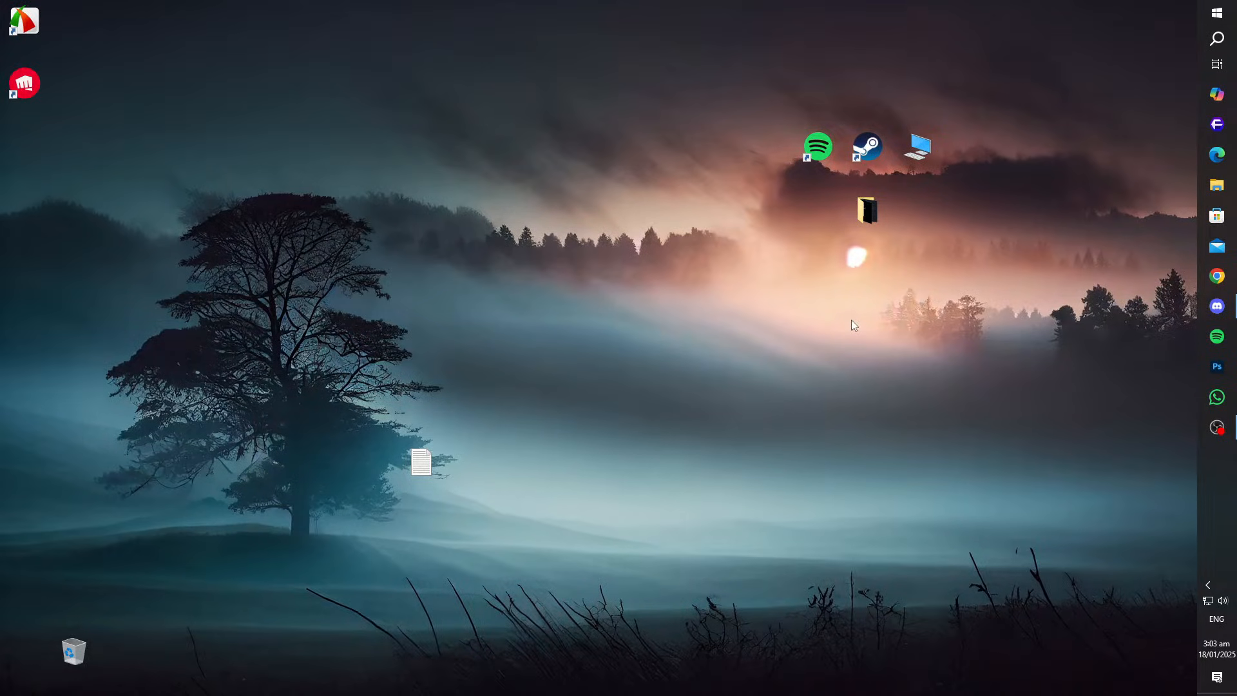
mouse_move(838, 330)
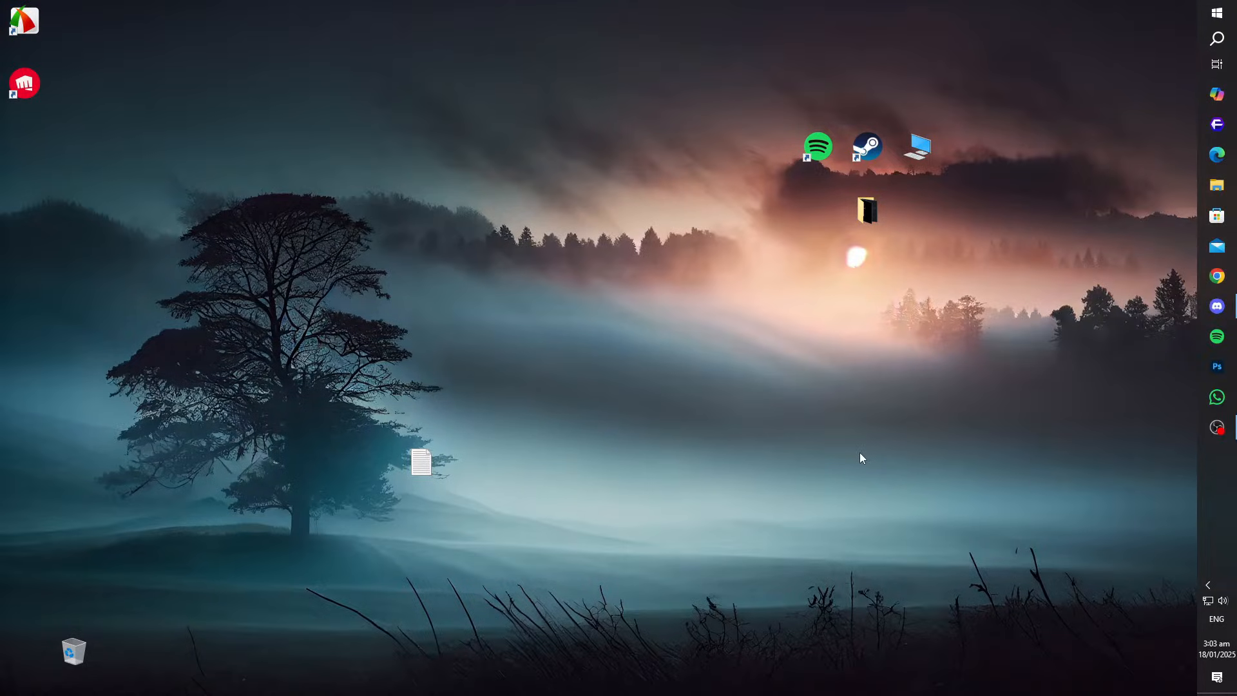
- Search 'tas' from Start and launch Task Manager
text(tas)
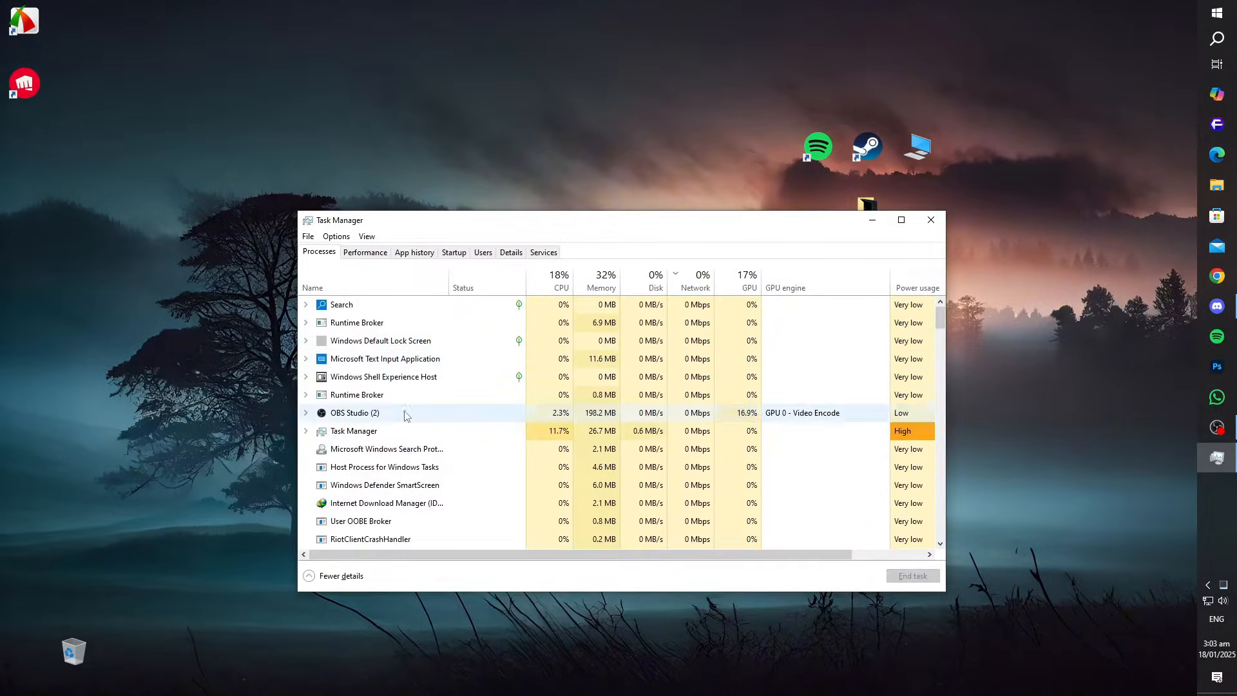
- End the Internet Download Manager task from the Processes list
scroll(down, 3)
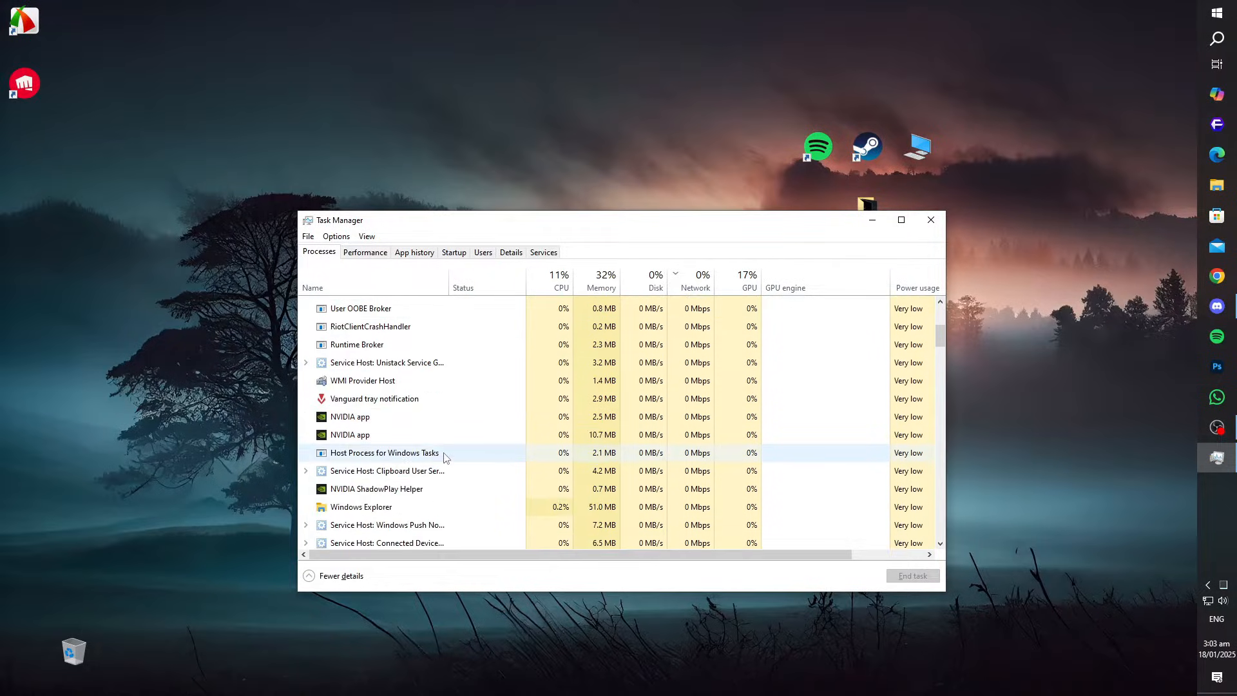
scroll(down, 3)
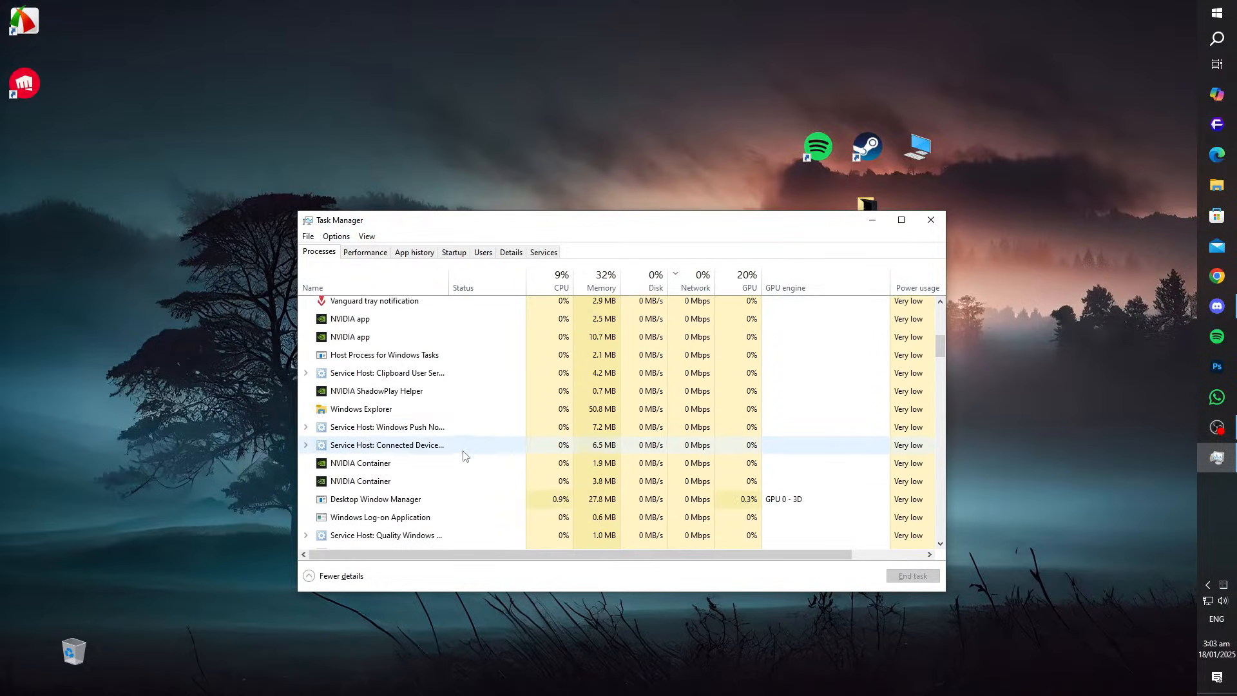
right_click(384, 347)
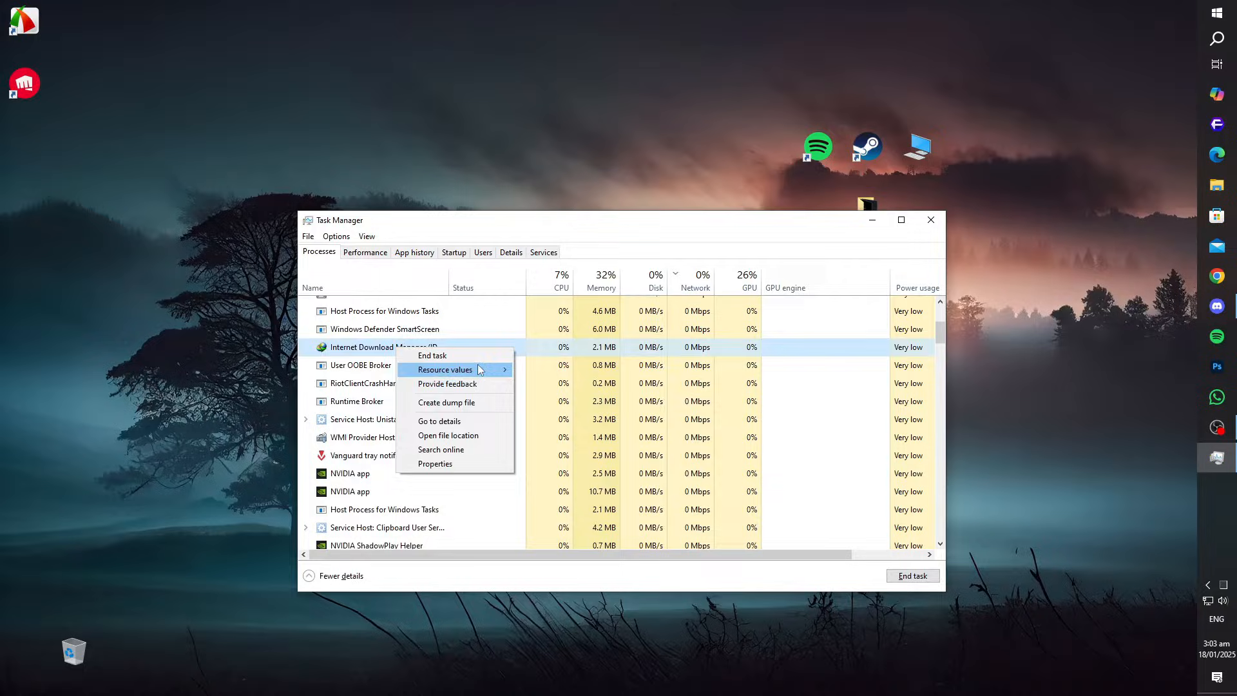
click(930, 221)
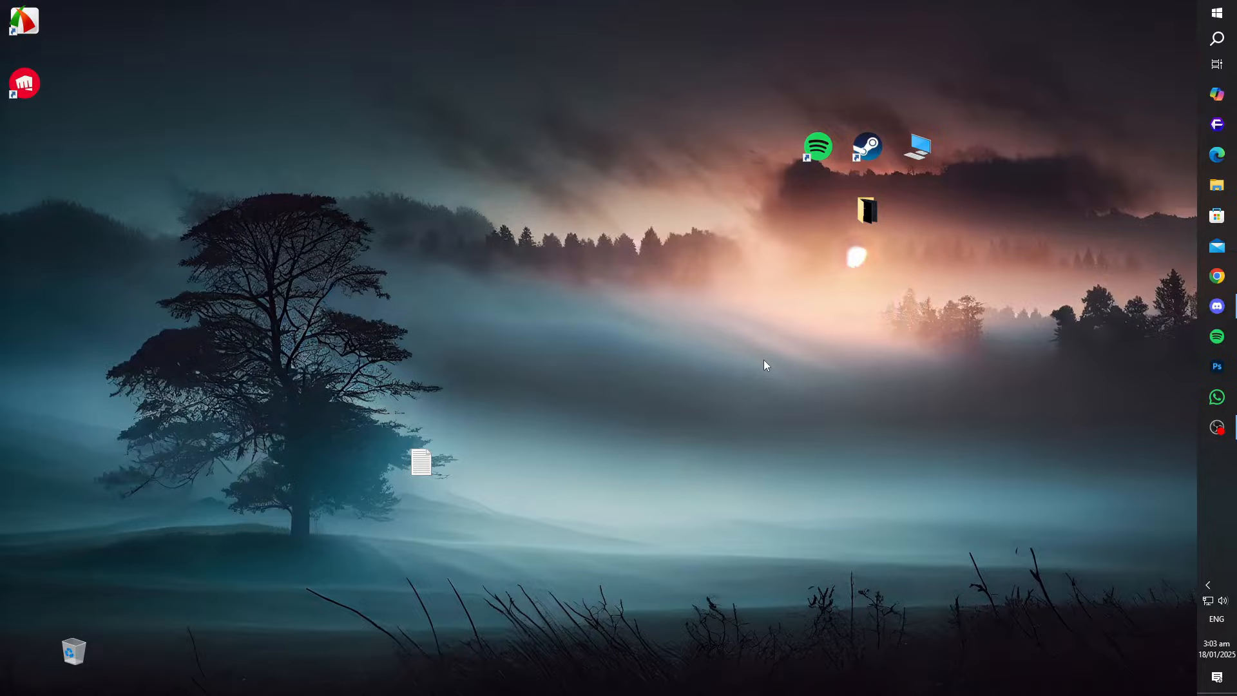
- Search 'msi' and install only MSI Afterburner, skipping Norton 360 for Gamer
text(msi)
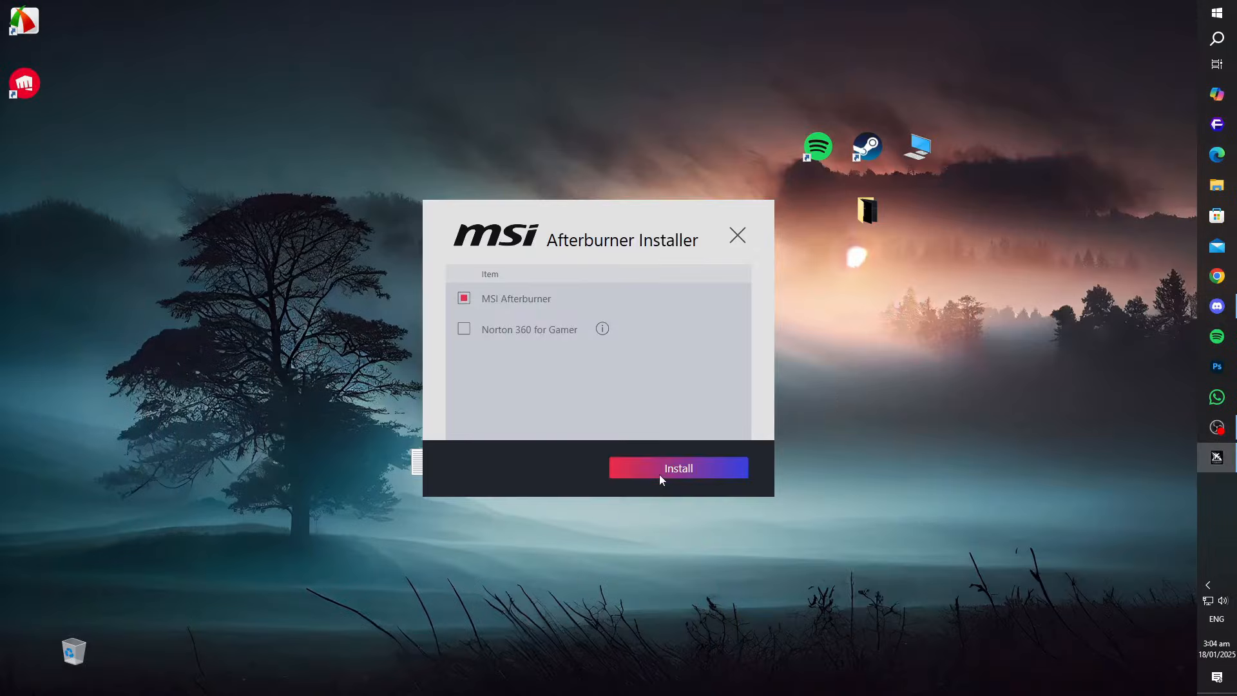
click(677, 467)
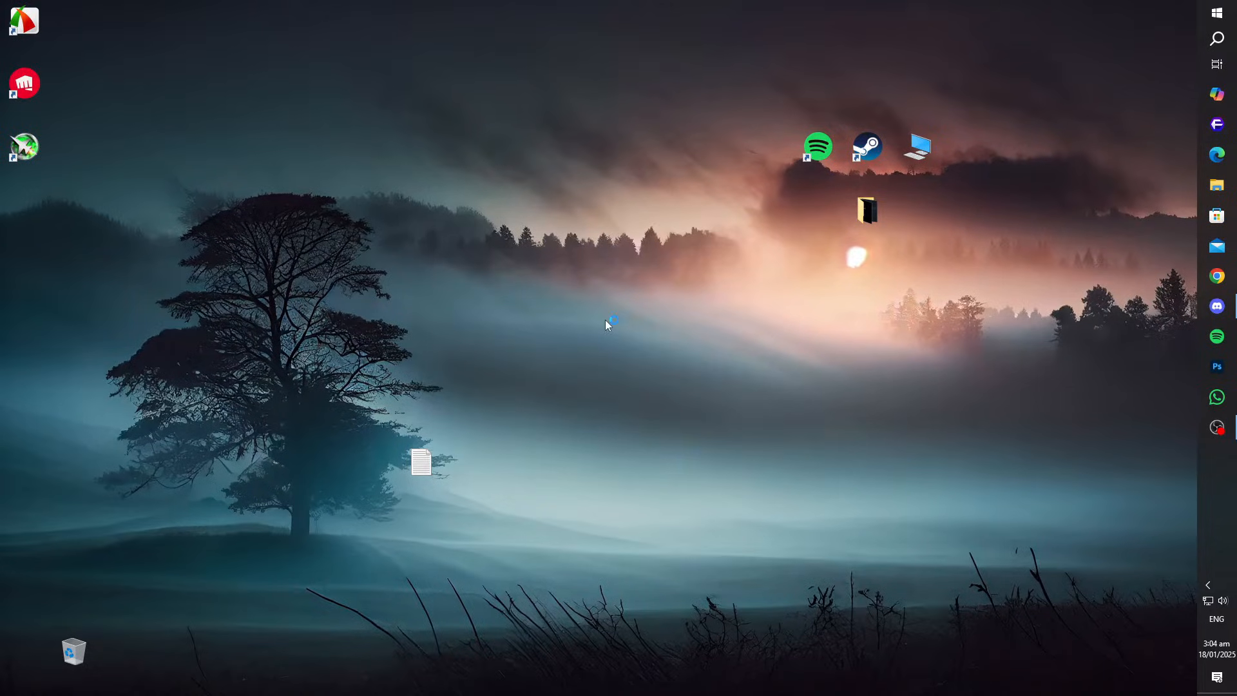
click(1217, 457)
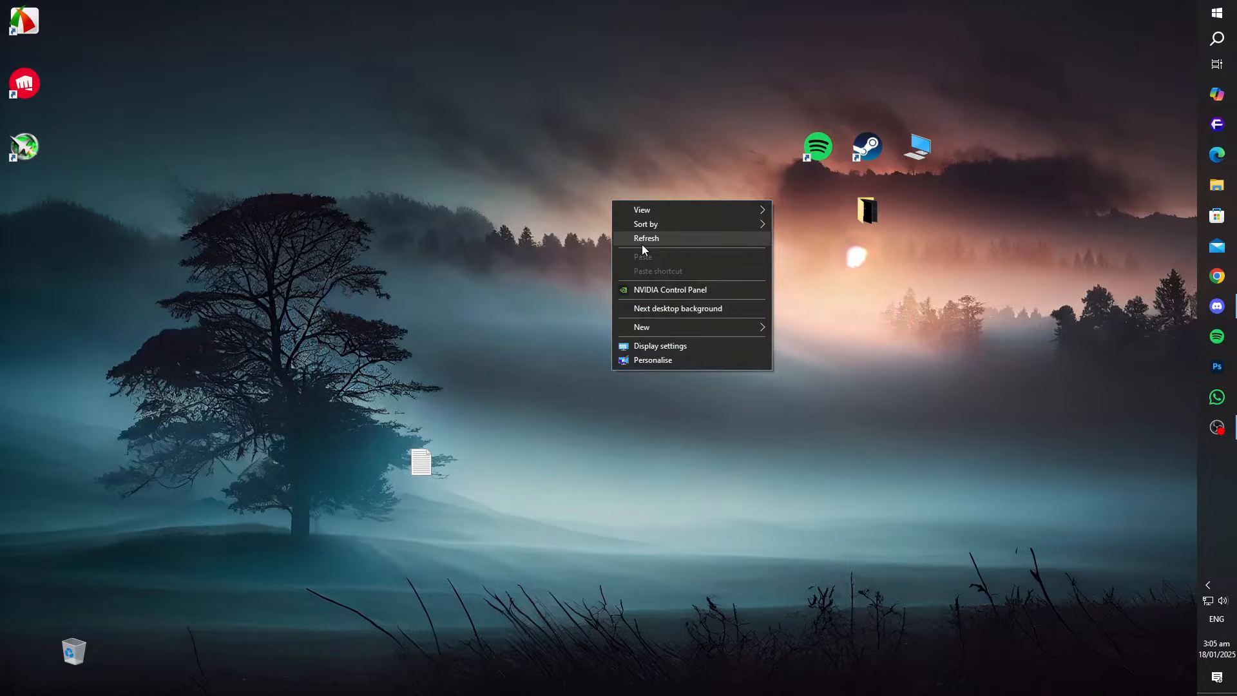
click(769, 414)
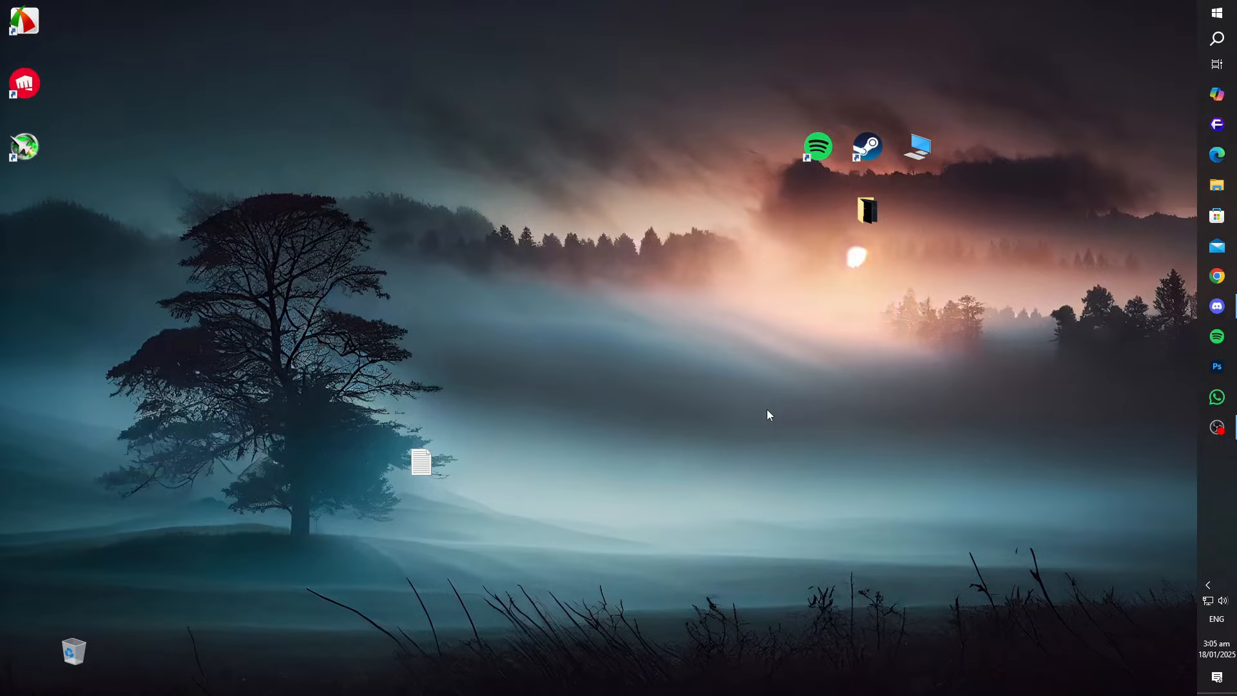
mouse_move(624, 342)
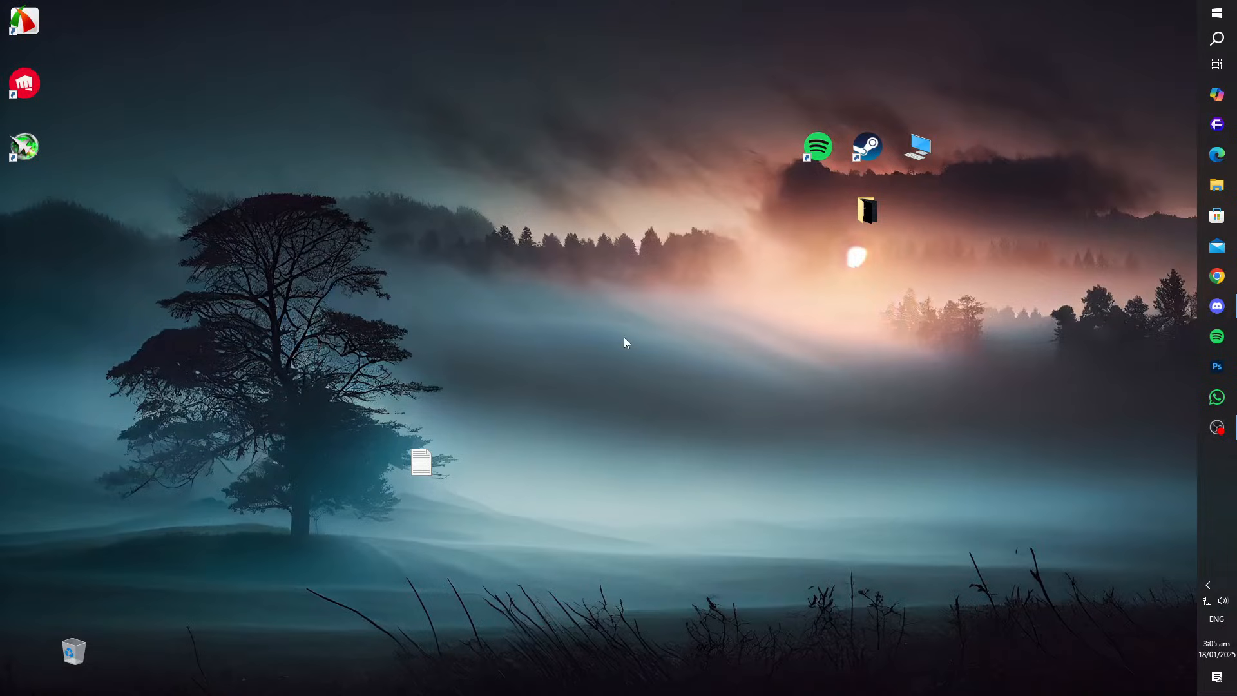
mouse_move(615, 354)
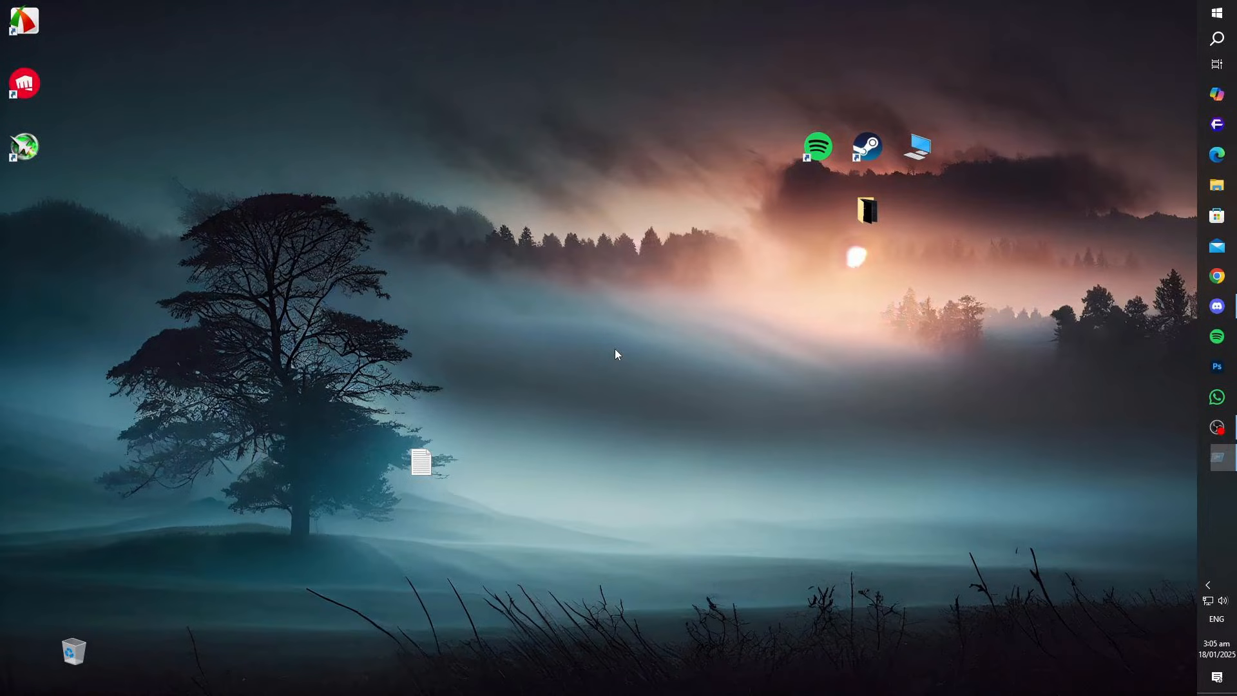
- Restart the SysMain service from its Services properties and confirm with OK
text(service)
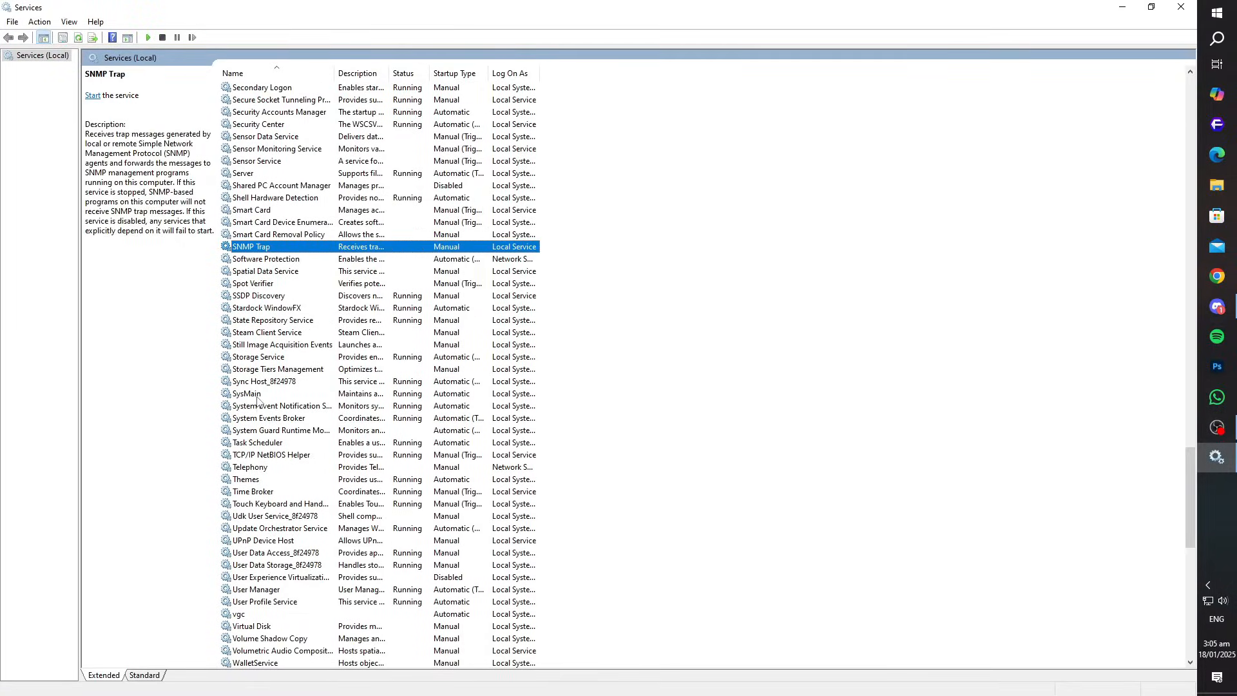
double_click(245, 394)
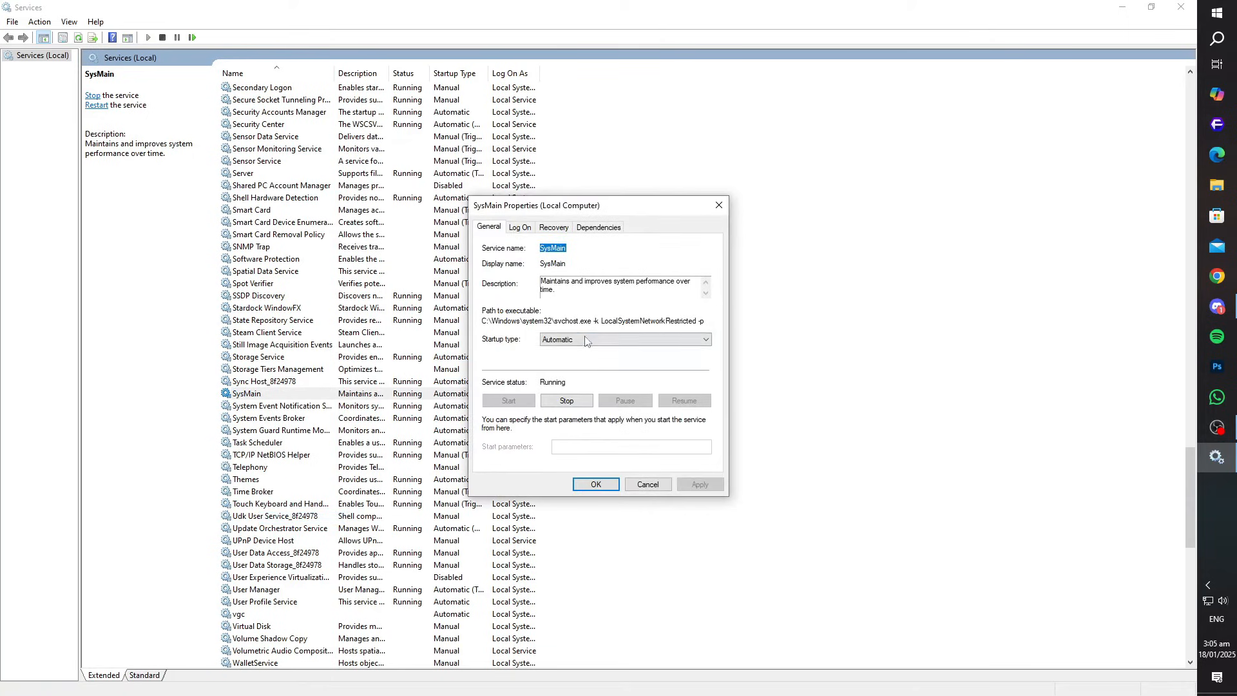
click(566, 401)
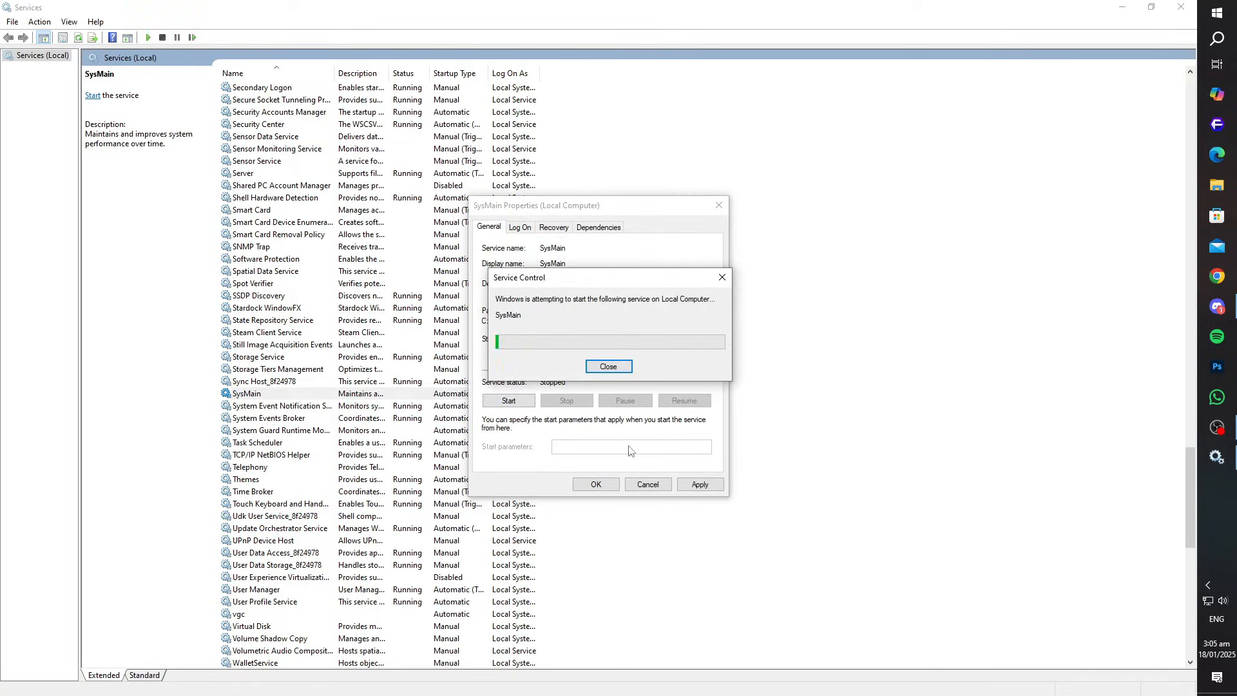
click(608, 365)
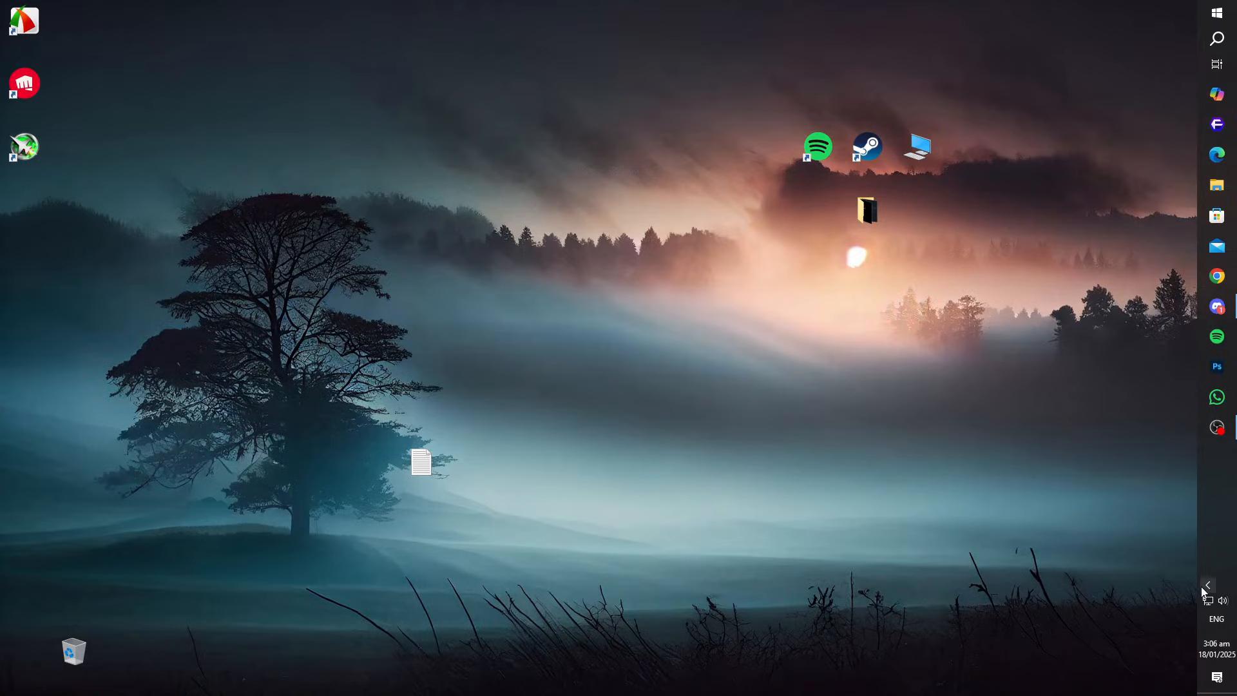
- Open the NVIDIA app from the tray and check for driver updates
click(1208, 584)
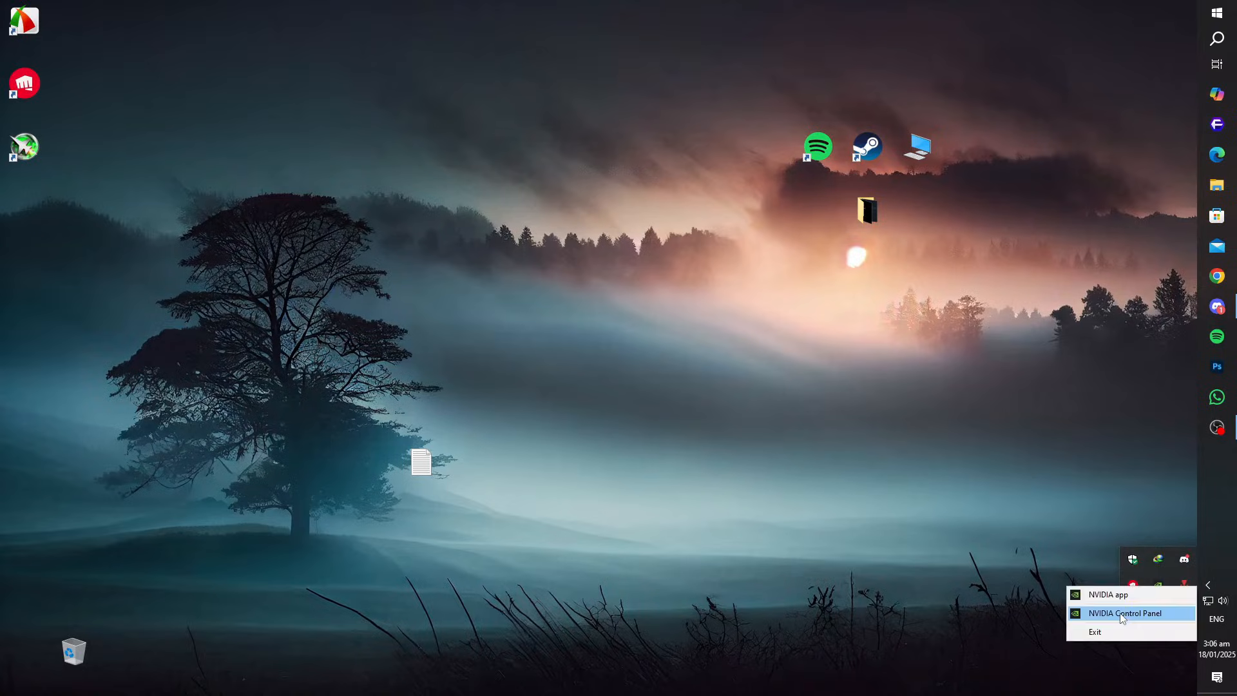
click(1127, 613)
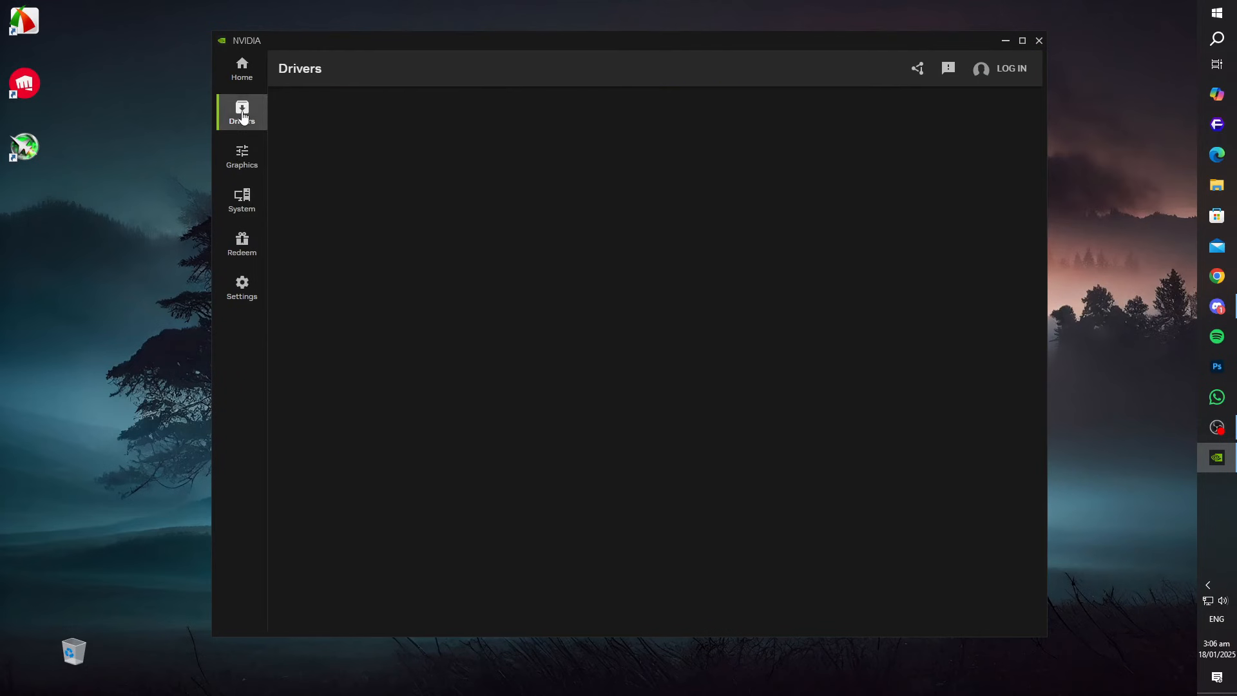
click(242, 112)
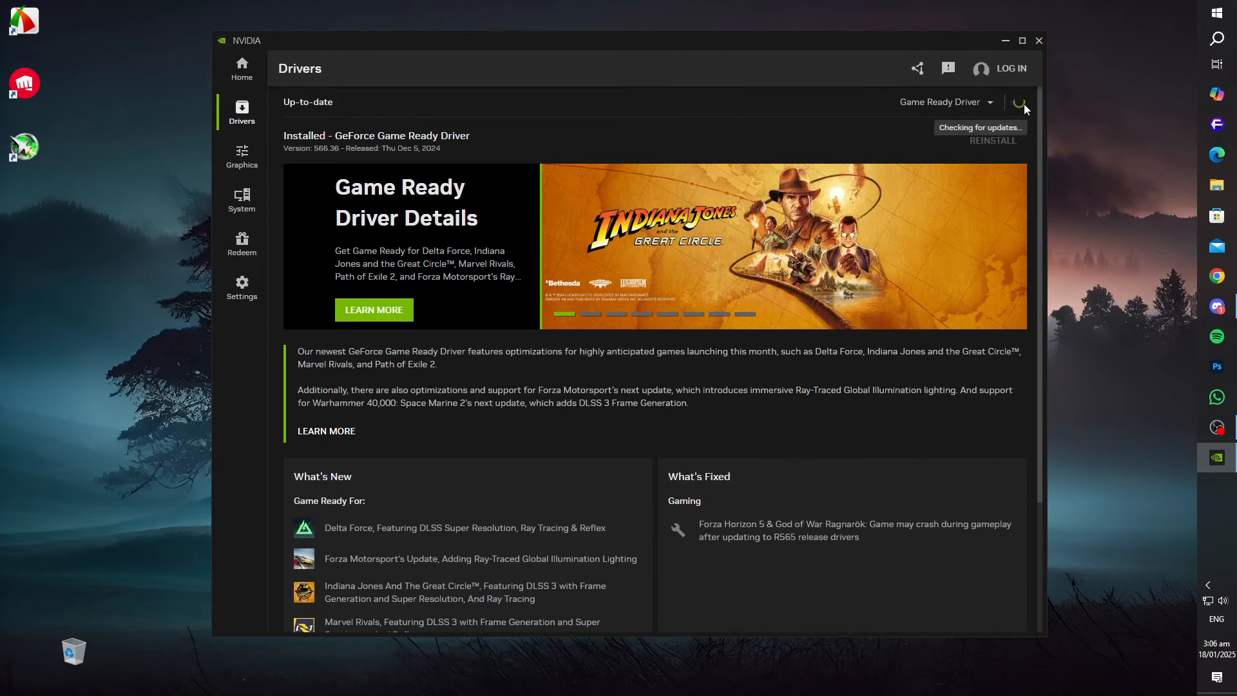